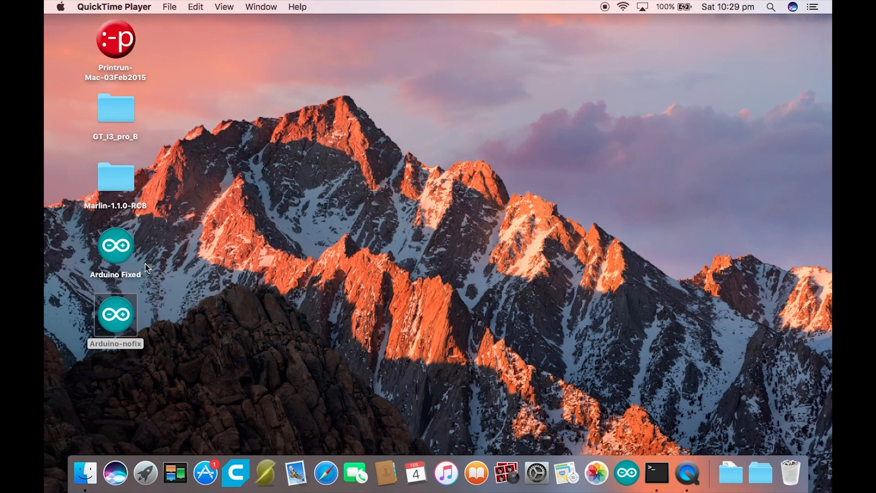
Launch the Arduino-nofix app from the desktop
double_click(115, 315)
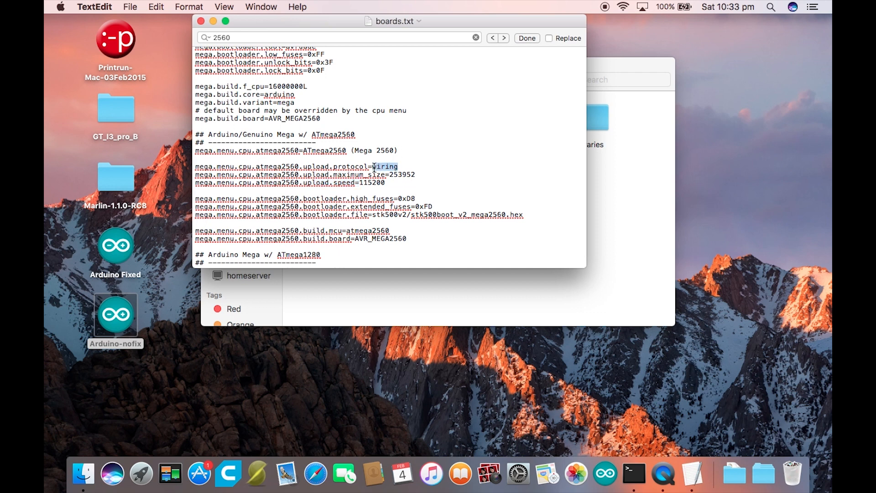
Set mega.menu.cpu.atmega2560.upload.protocol to 'wiring' in boards.txt
text(wi)
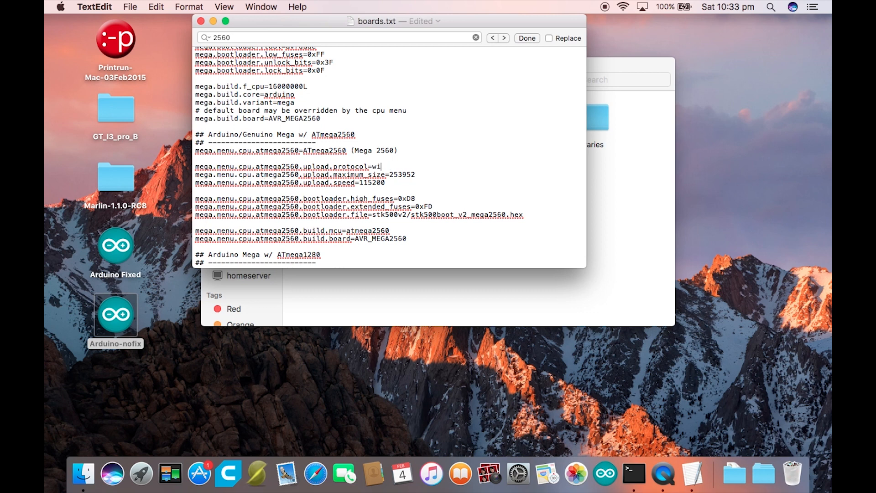
text(ring)
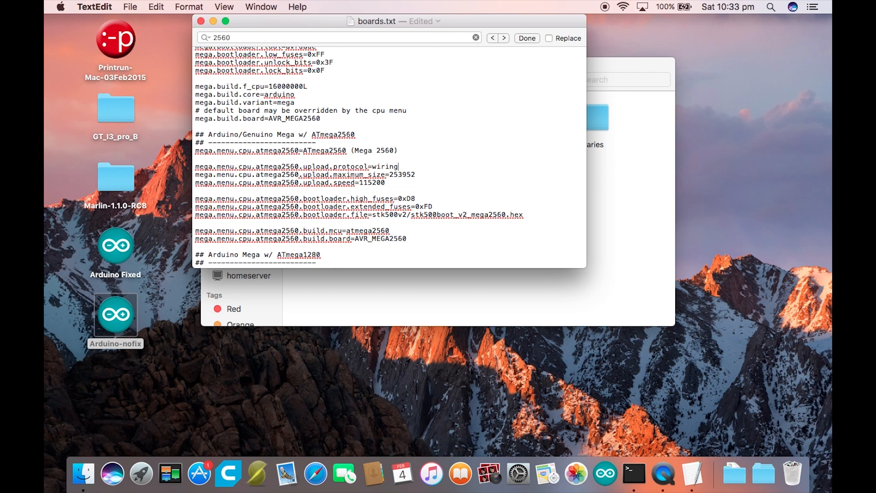